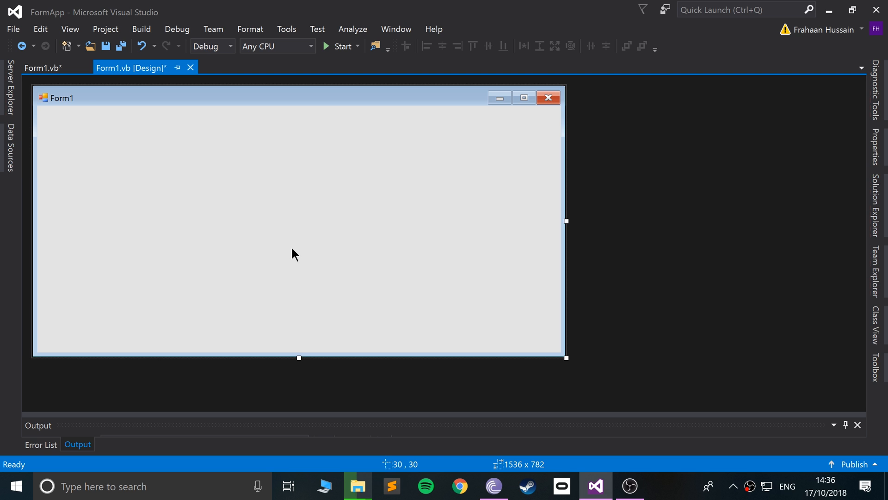
mouse_move(878, 368)
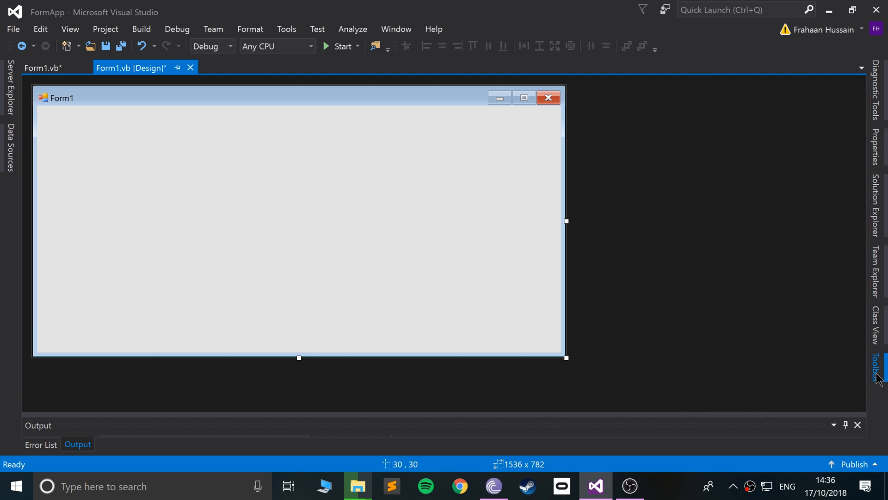
Add a new Button1 from the Toolbox onto Form1 and enlarge it
left_click(878, 369)
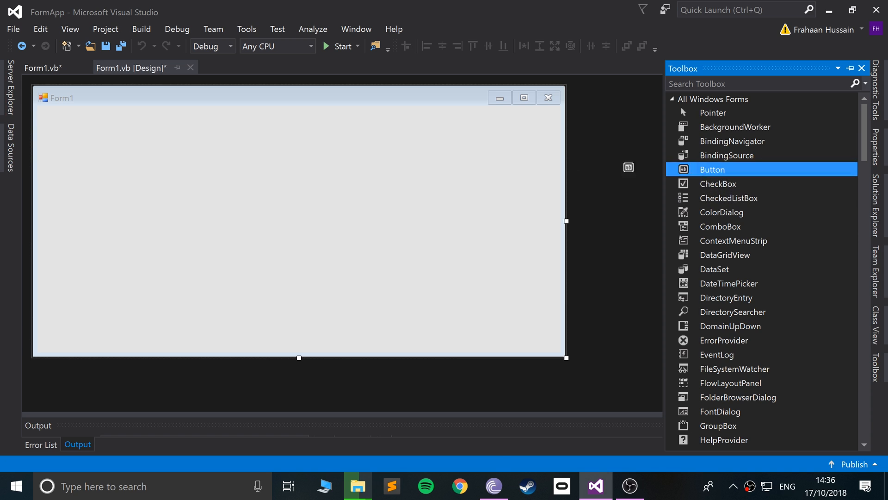
left_click_drag(711, 168, 119, 152)
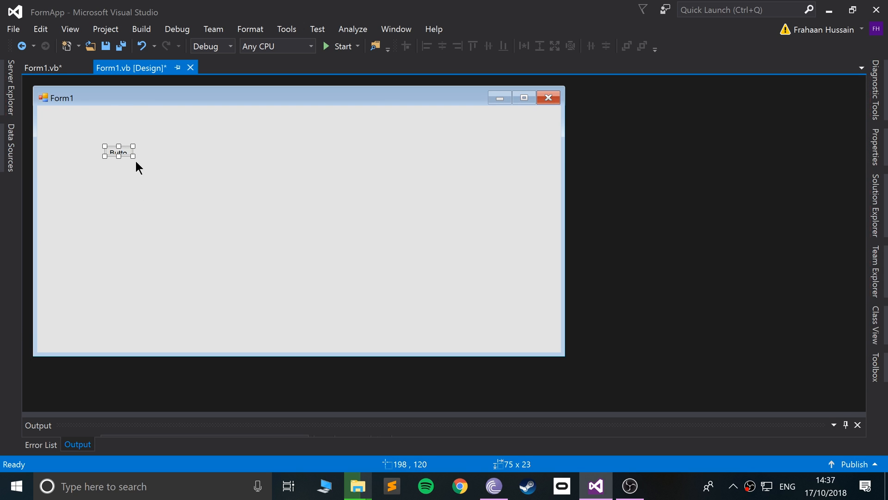
left_click_drag(133, 157, 216, 211)
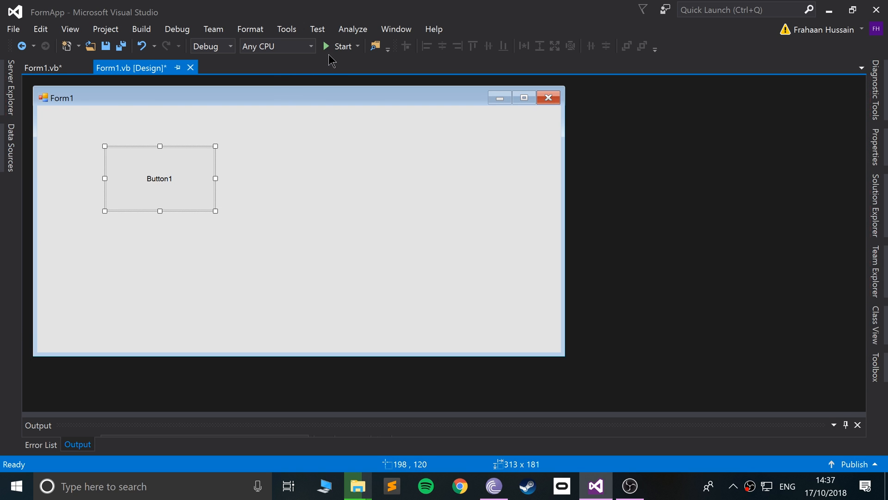
Test-run Form1, close it, and move Button1 to the bottom-left corner
left_click(341, 46)
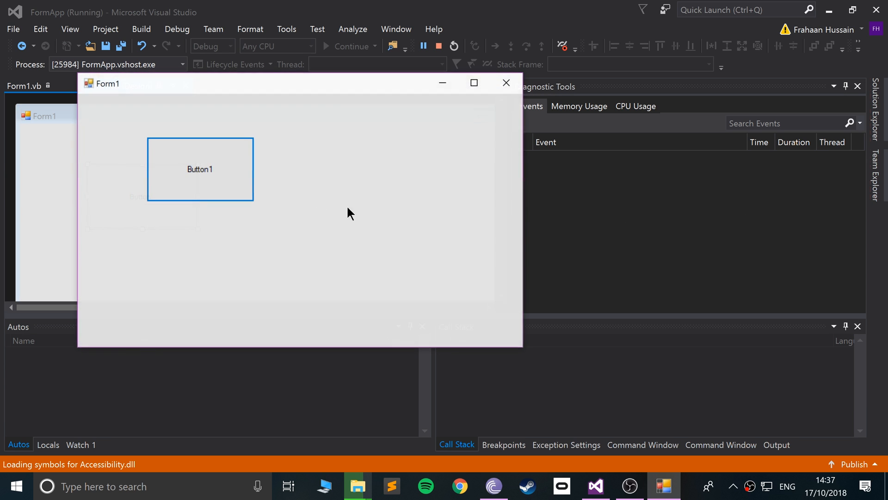
left_click(452, 45)
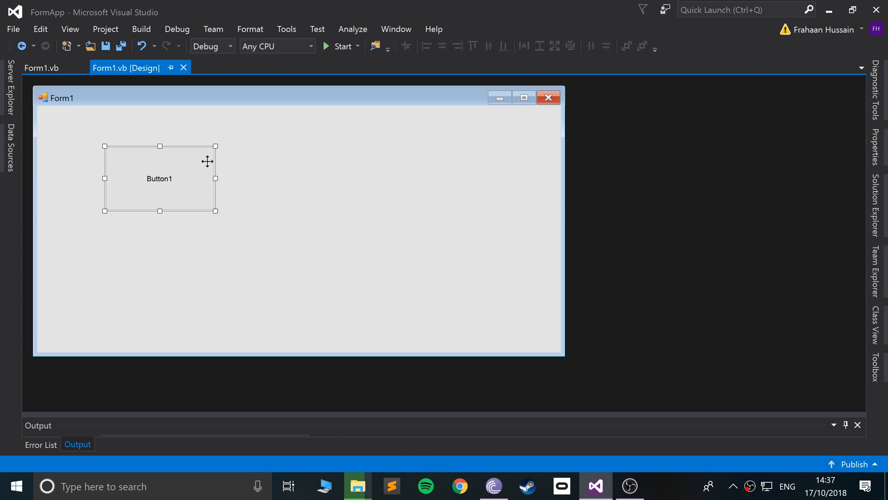
left_click_drag(159, 179, 95, 320)
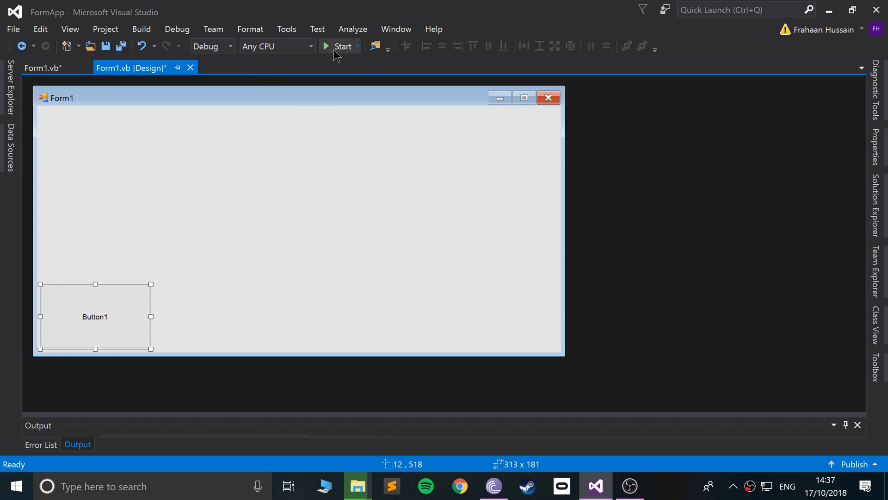
left_click(342, 46)
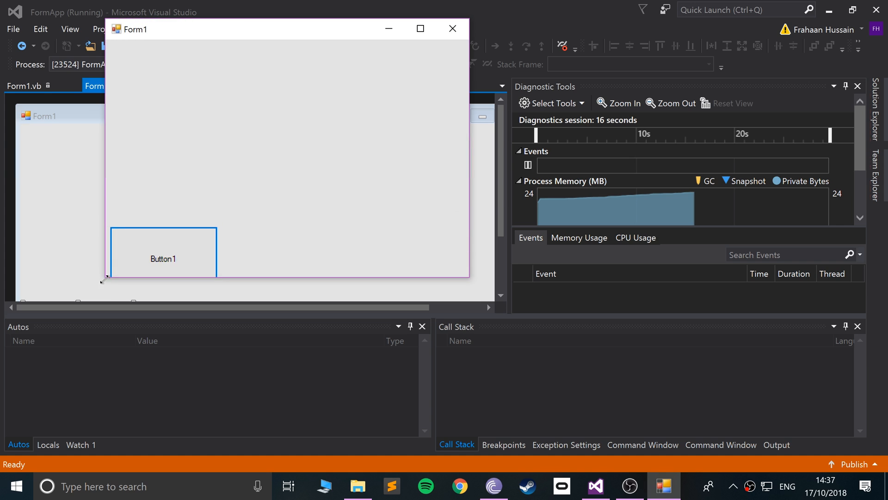
left_click(451, 28)
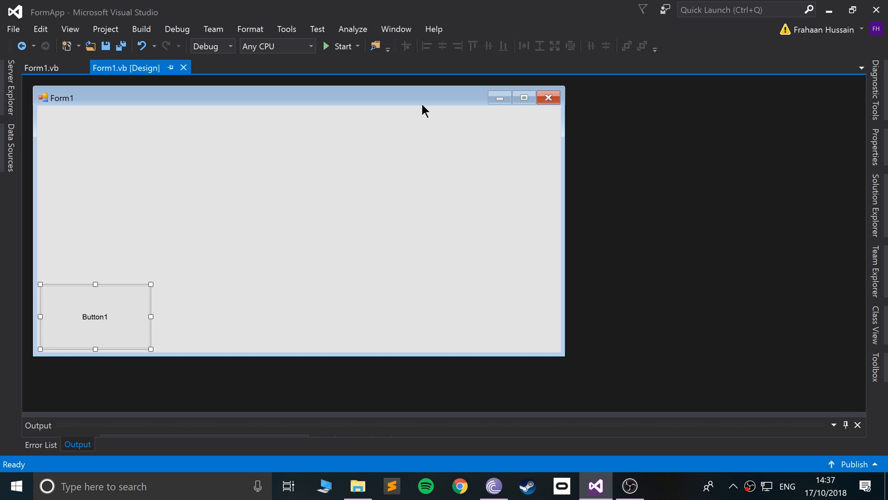
mouse_move(217, 310)
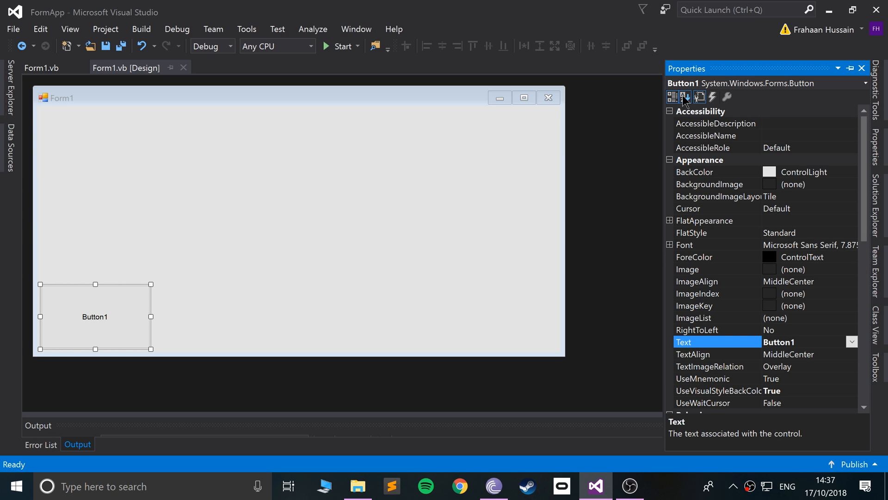
Change Button1's Anchor from Top to Bottom, producing a 'Property value is not valid' warning
left_click(684, 96)
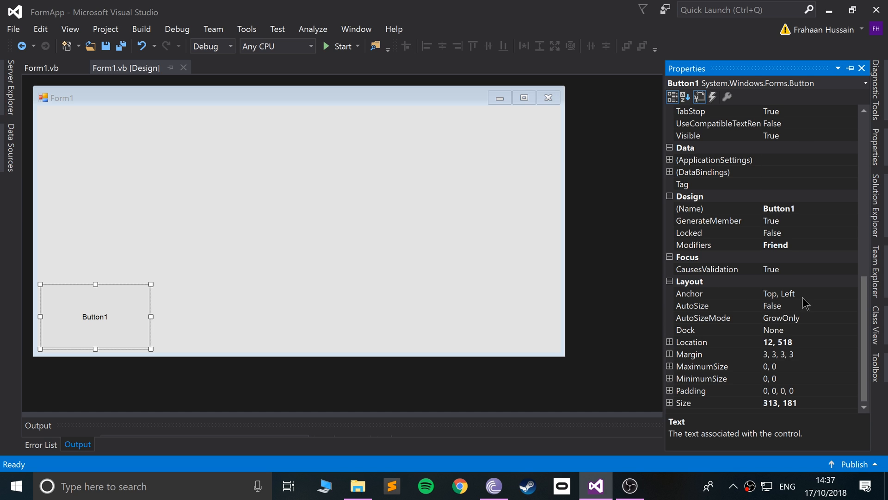
left_click(717, 293)
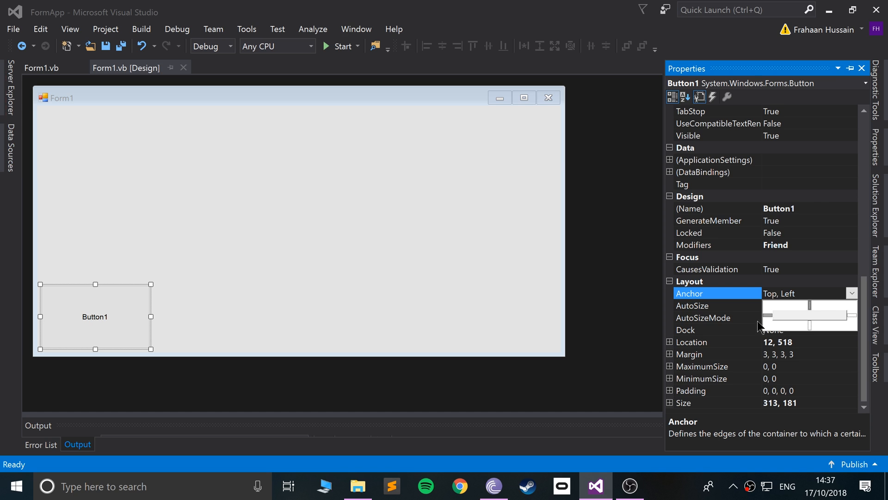
mouse_move(76, 325)
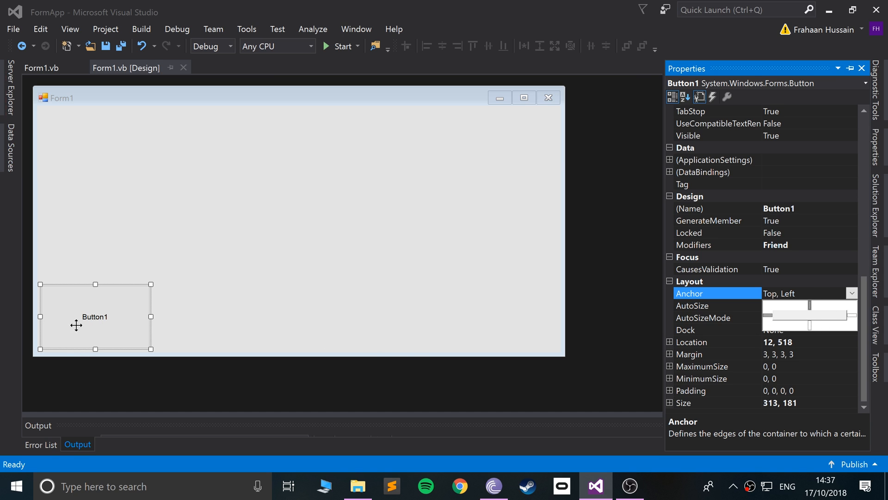
mouse_move(48, 285)
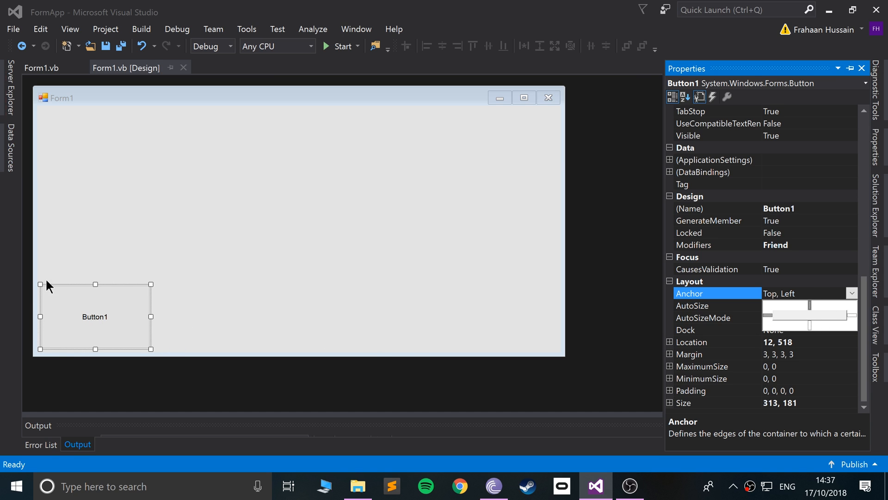
mouse_move(756, 330)
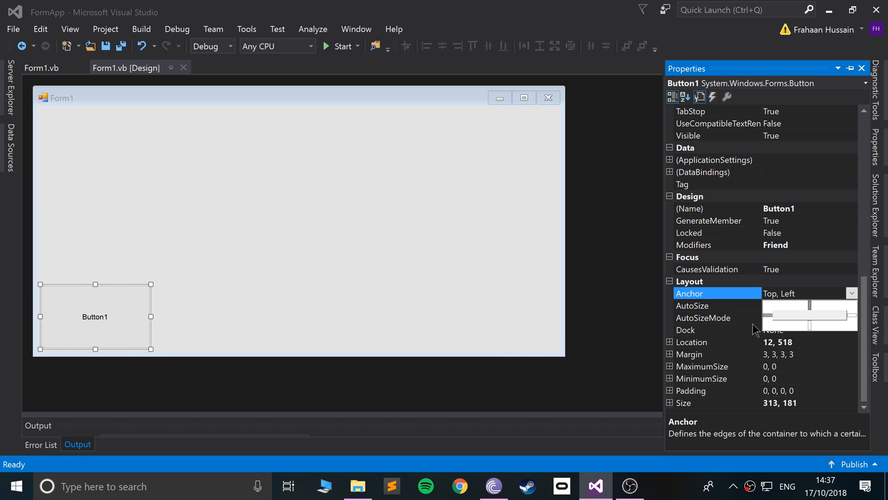
mouse_move(809, 308)
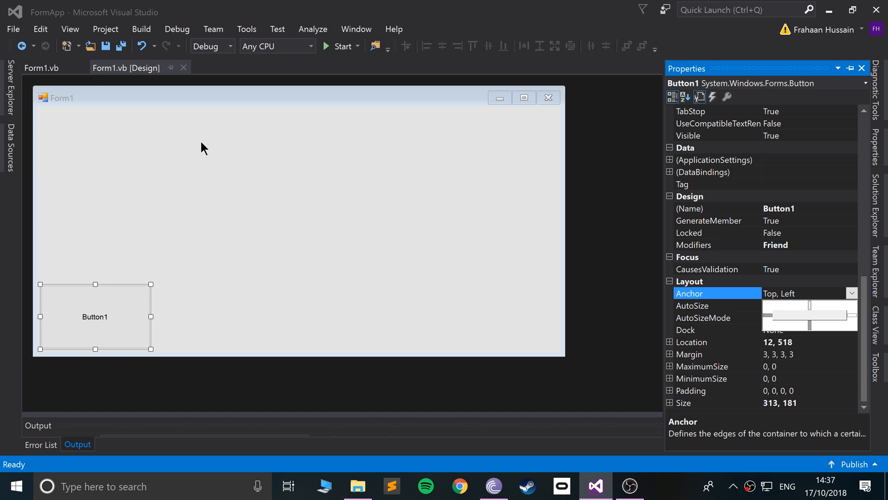
left_click(340, 47)
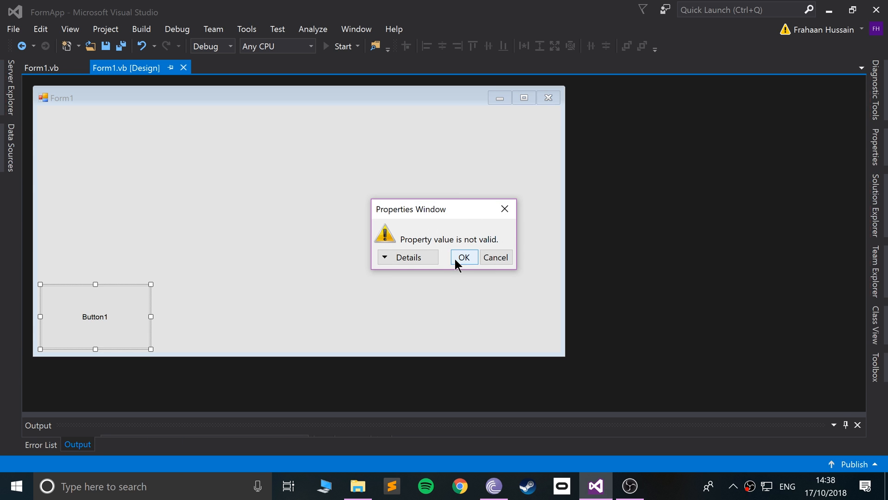
Set Button1's Anchor to Bottom, Left and start Form1 for a test run
left_click(464, 257)
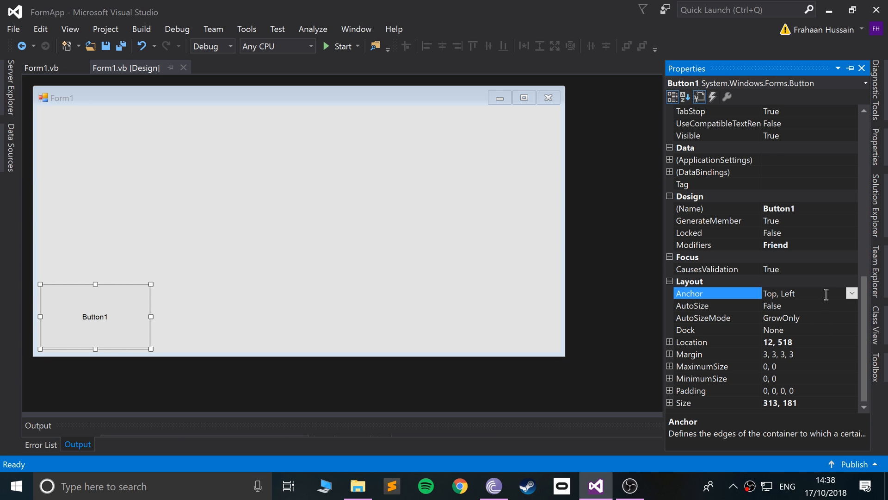
left_click(851, 293)
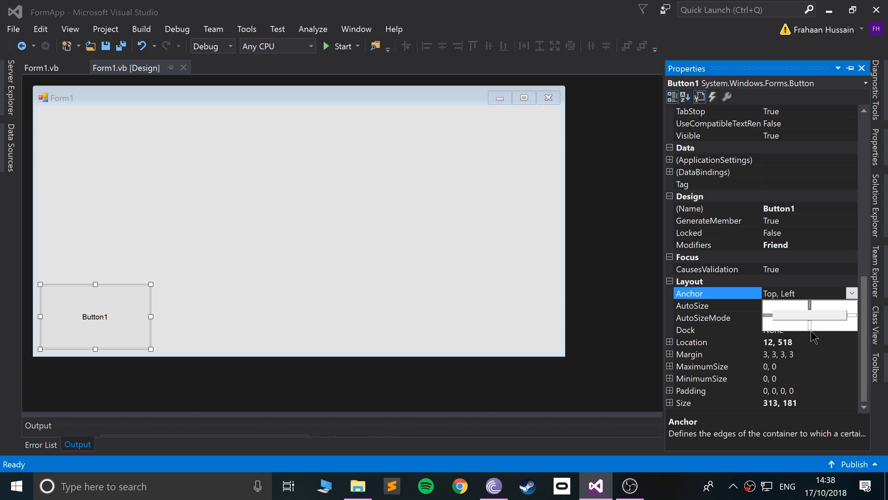
mouse_move(814, 331)
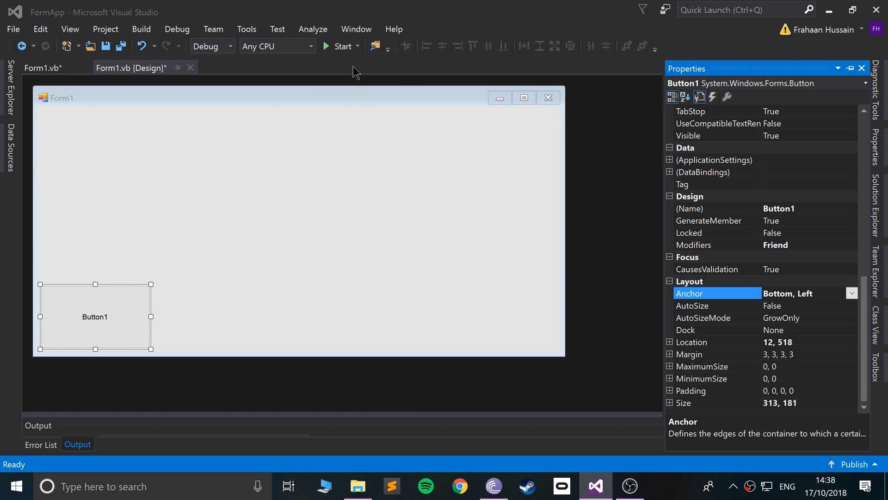
left_click(342, 46)
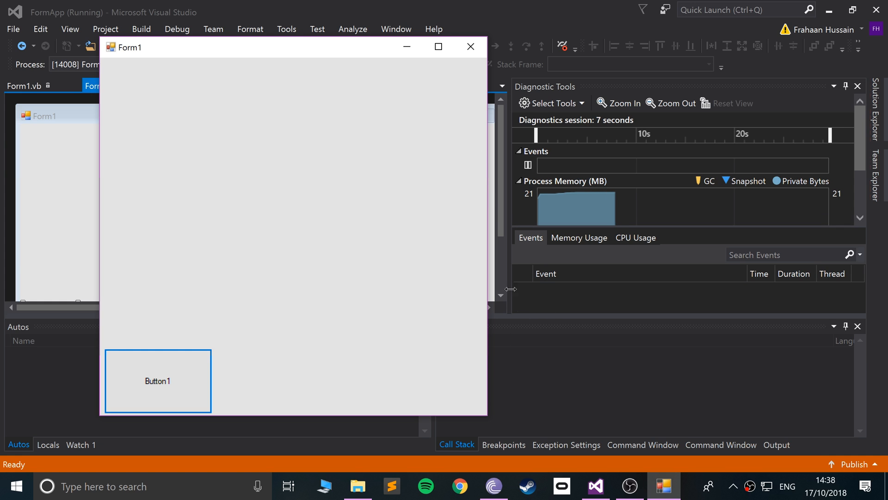
Close the running Form1 and show the Toolbox in the designer
left_click(470, 47)
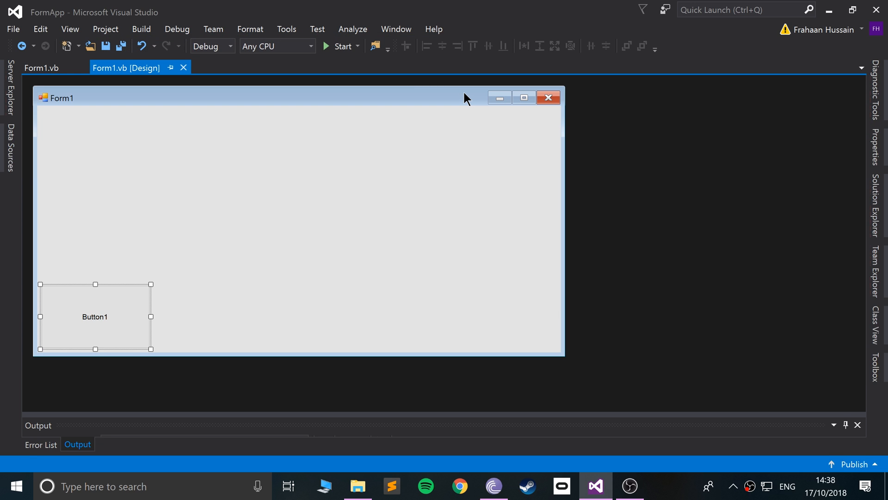
mouse_move(114, 268)
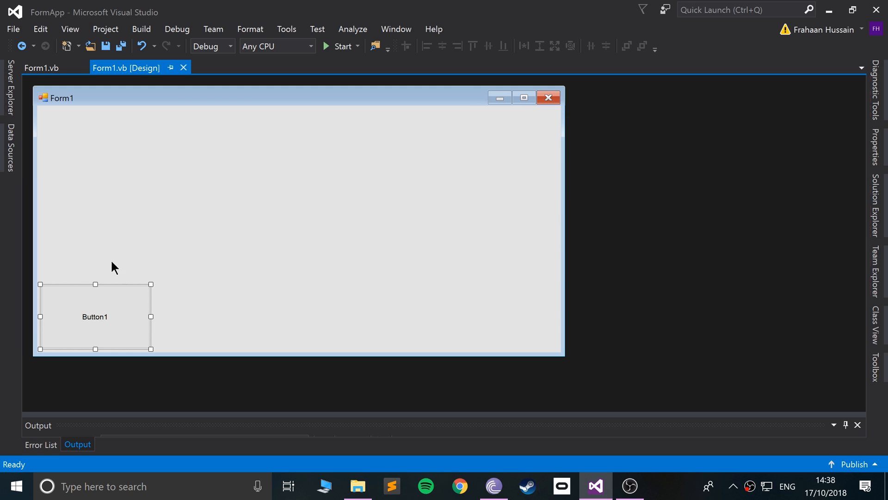
mouse_move(369, 345)
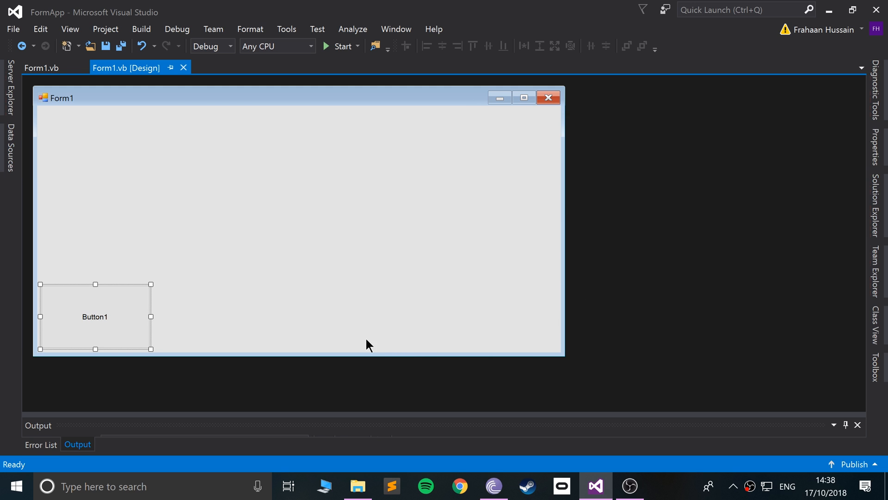
mouse_move(331, 255)
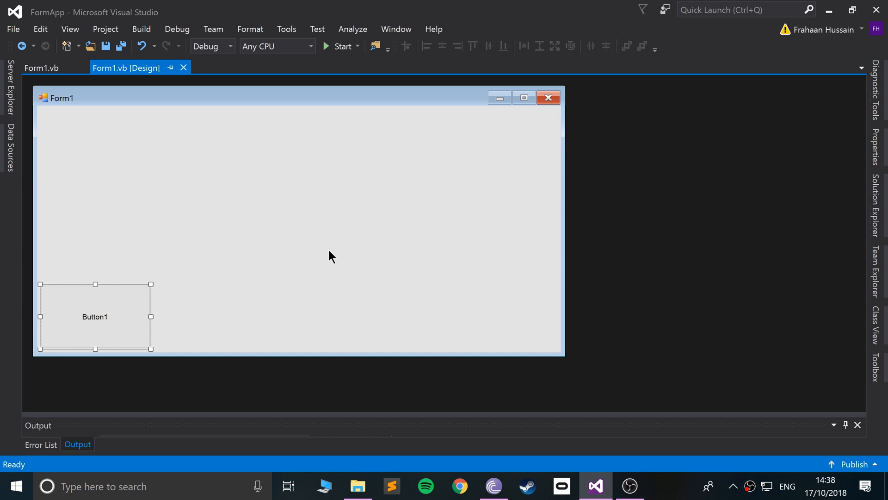
left_click(873, 366)
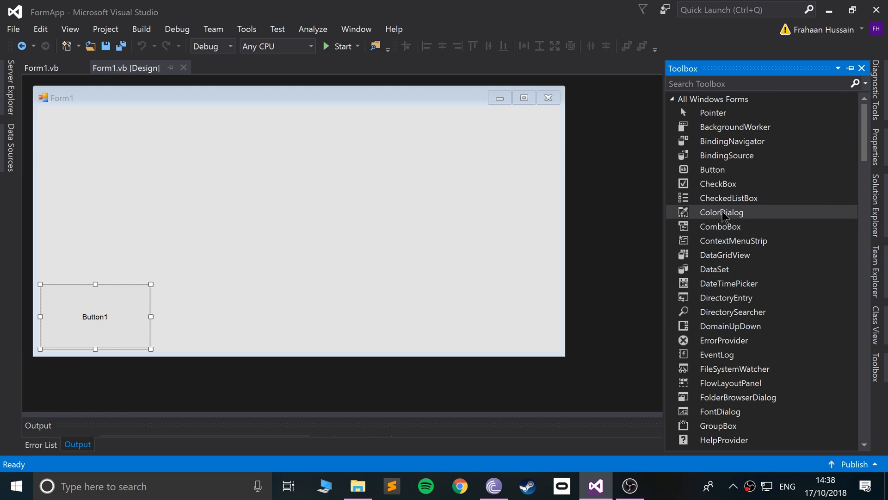
mouse_move(797, 255)
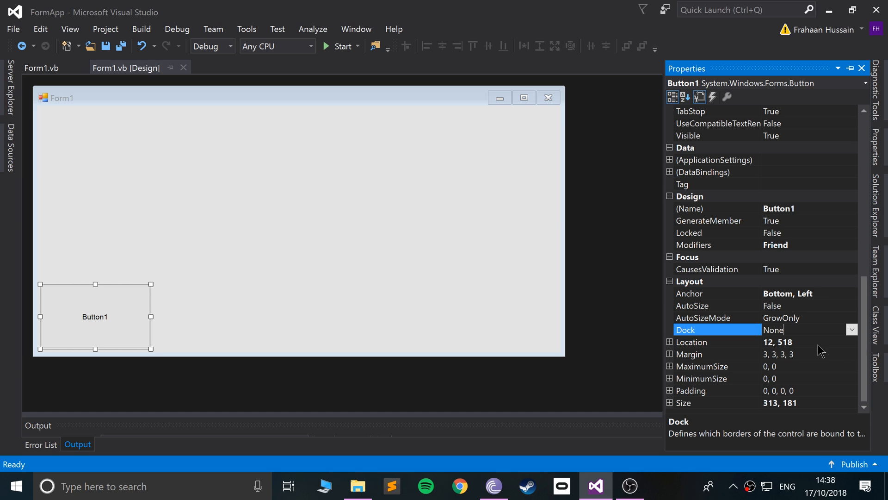
mouse_move(845, 383)
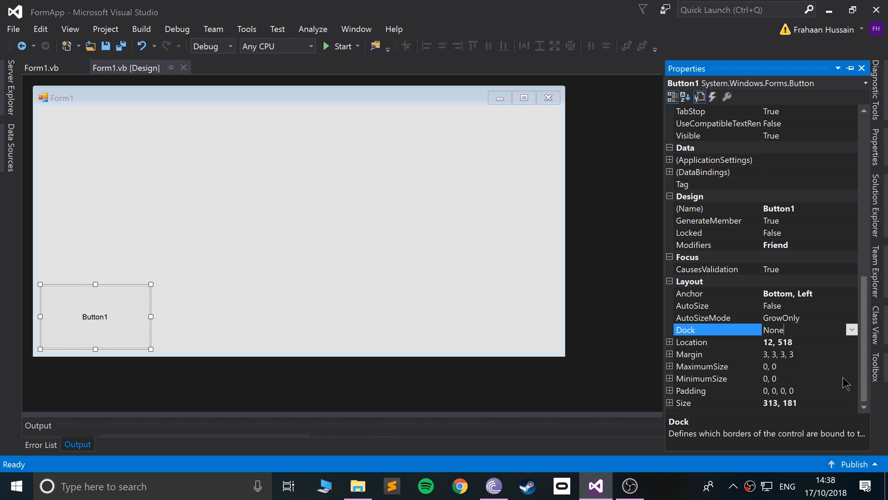
mouse_move(845, 384)
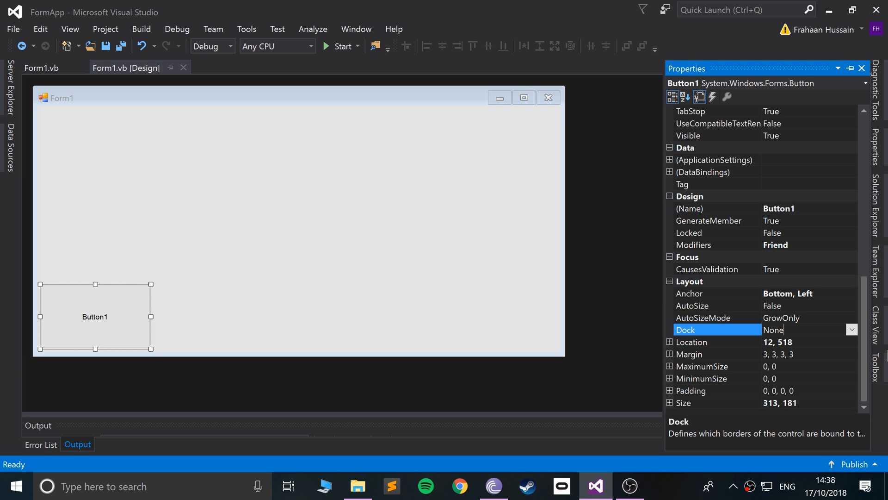
Dock Button1 at Bottom, Fill and Right, then reset Dock to None
left_click(852, 330)
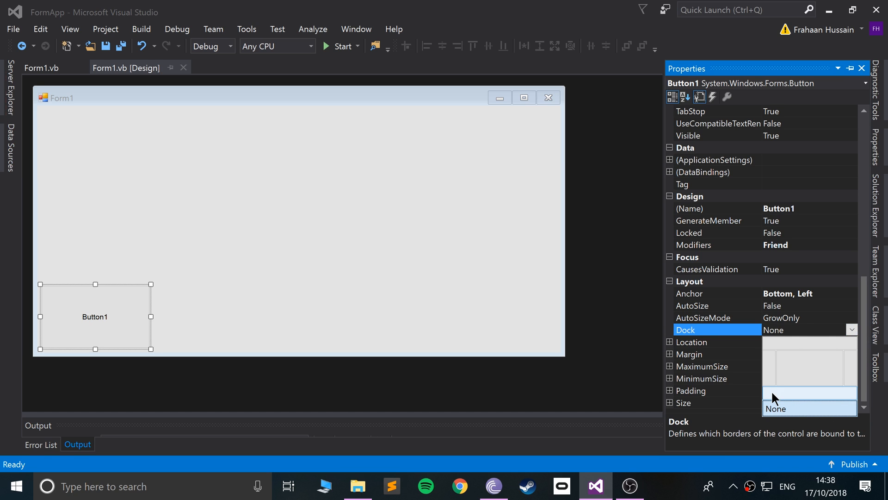
left_click(780, 408)
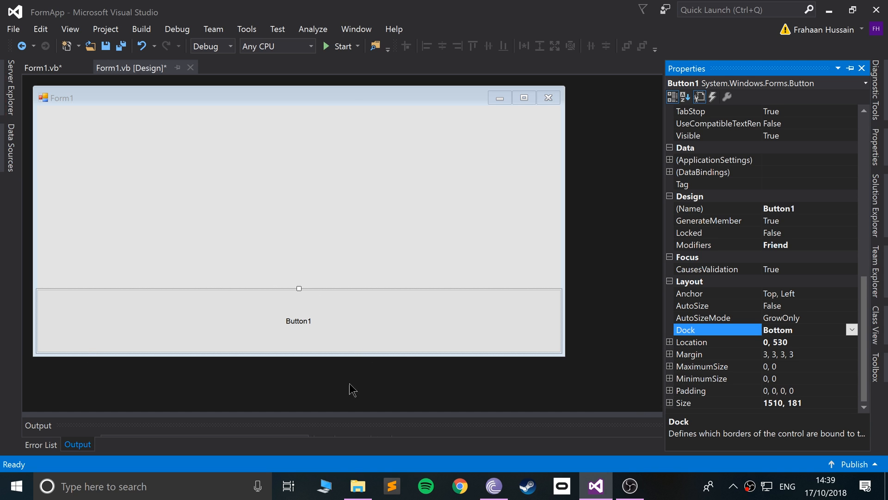
mouse_move(860, 331)
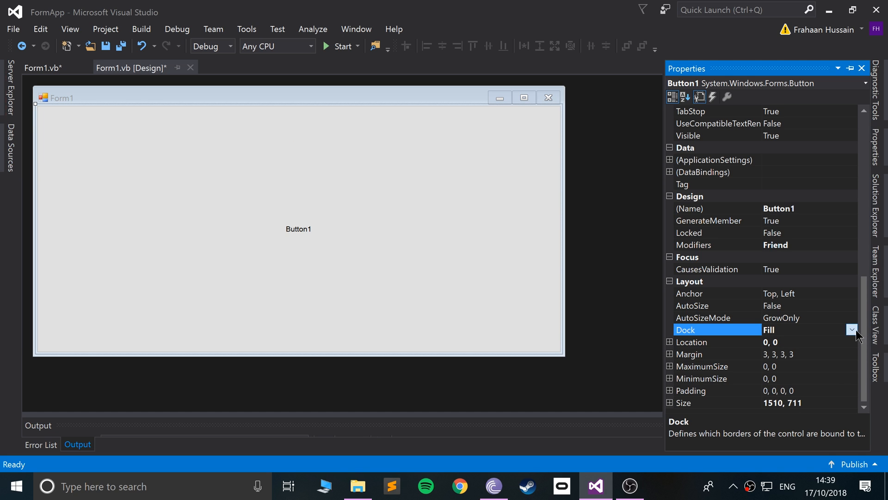
left_click(849, 366)
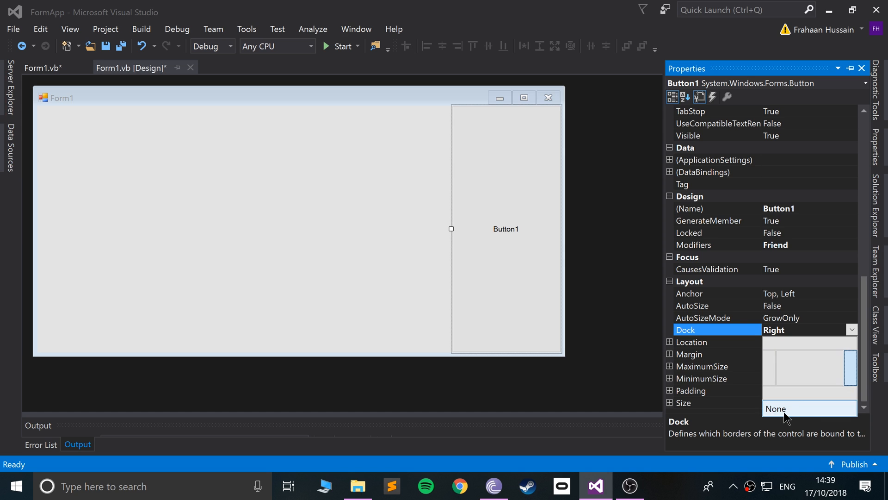
left_click(775, 408)
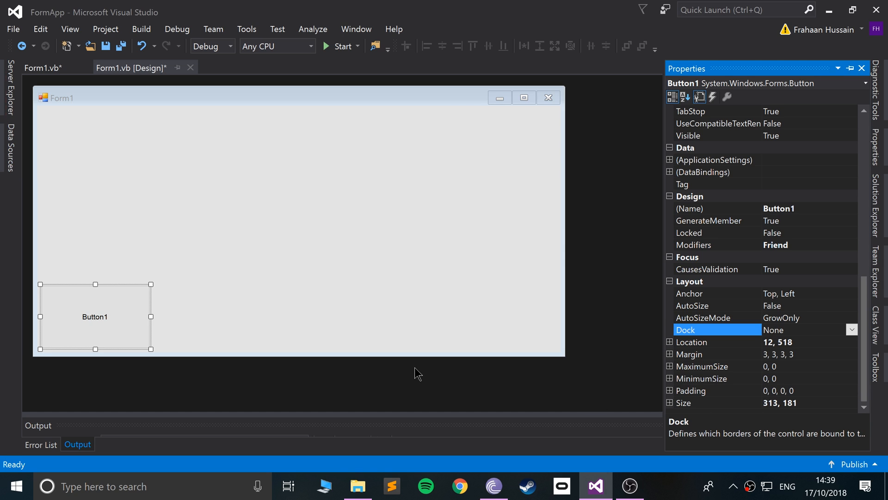
mouse_move(686, 349)
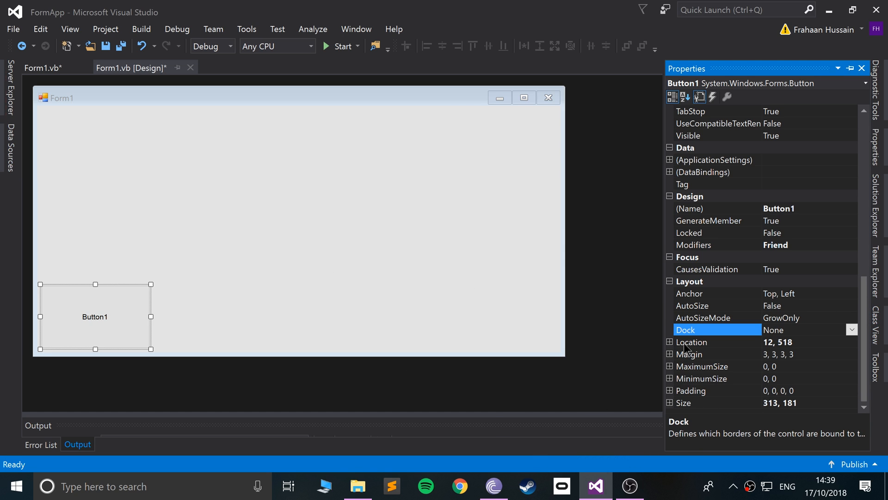